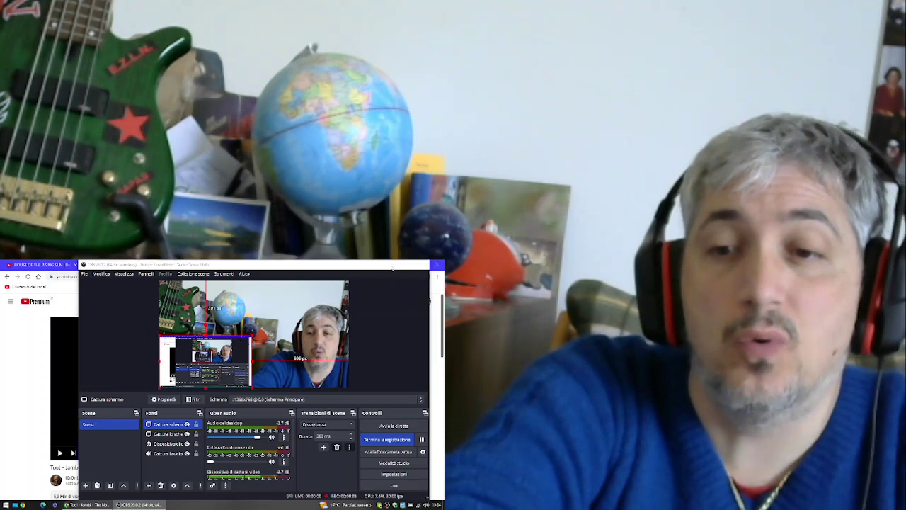
Minimize OBS Studio so the YouTube page with the Tool Jambi video shows.
click(114, 265)
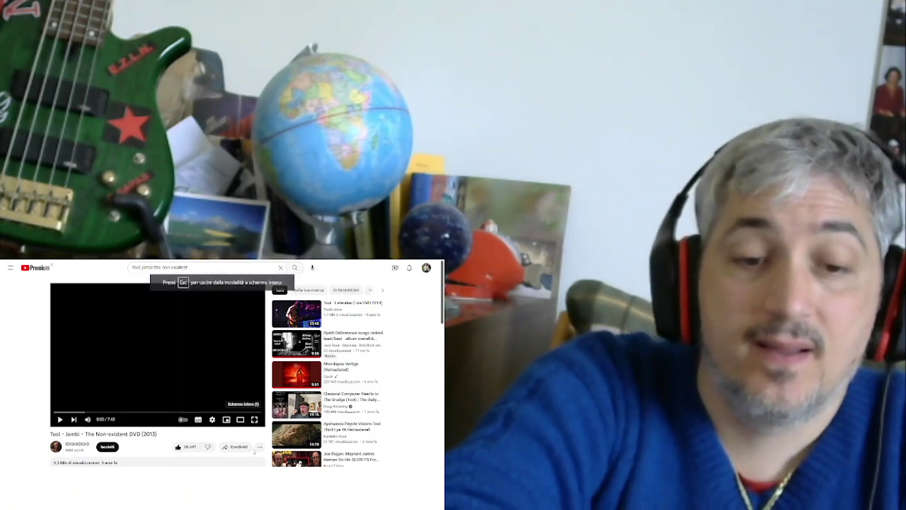
Switch the 'Jambi – The Non-existent DVD (2013)' player to full-screen.
click(255, 419)
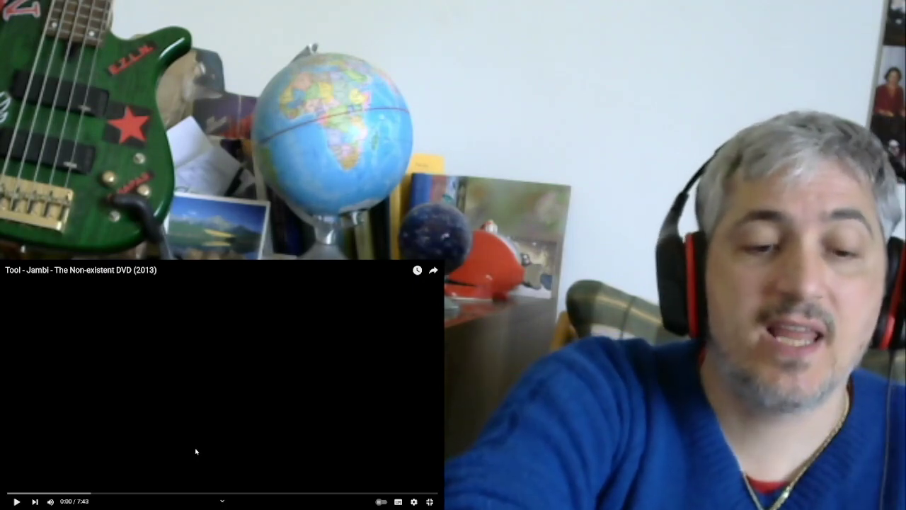
Play the Jambi video from 0:00 and pause it at about 1:31 to comment.
click(17, 499)
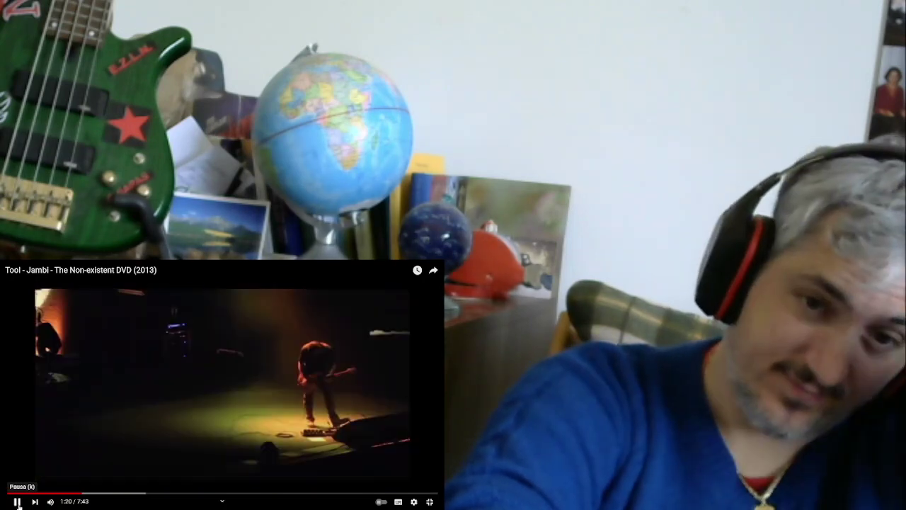
click(17, 501)
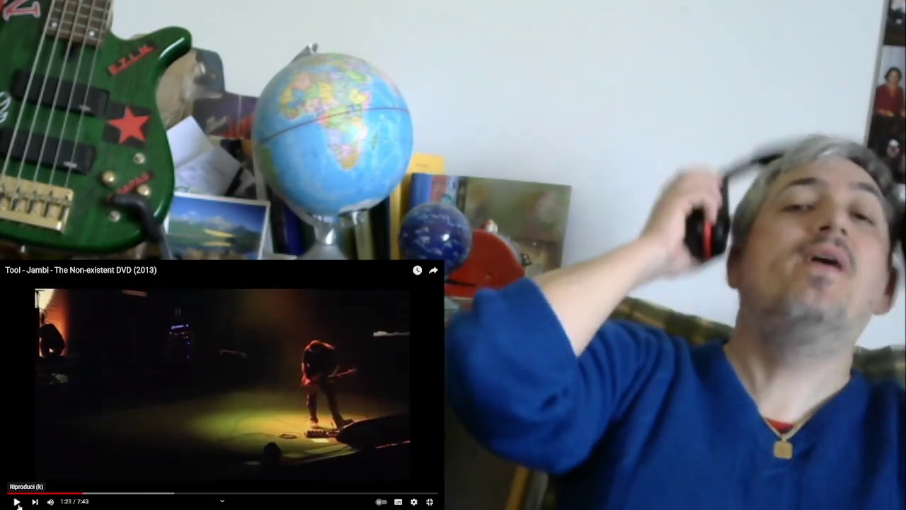